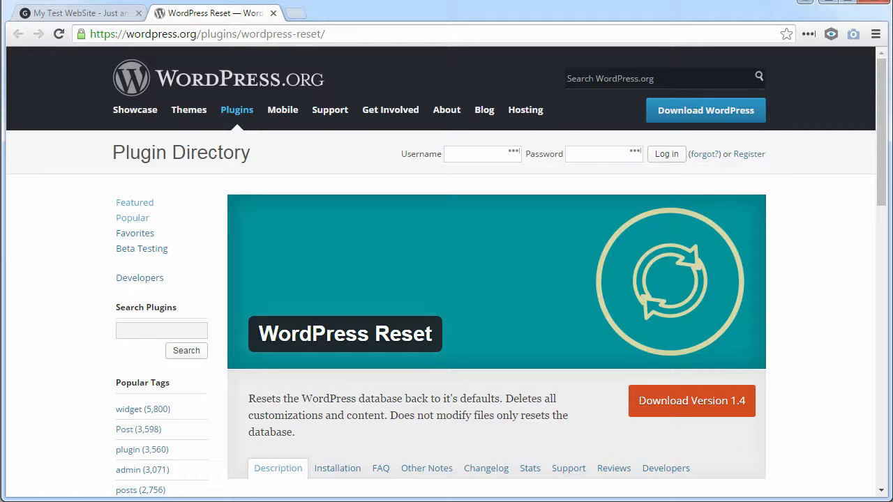
Switch to the My Test WebSite tab and scroll its homepage to review the recipe posts
{"action": "left_click", "coordinate": [76, 12]}
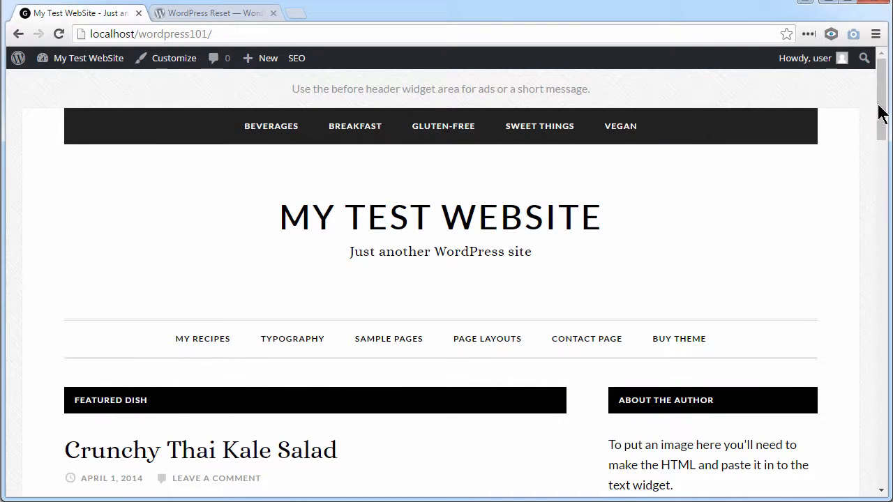
{"action": "scroll", "scroll_direction": "down", "scroll_amount": 3}
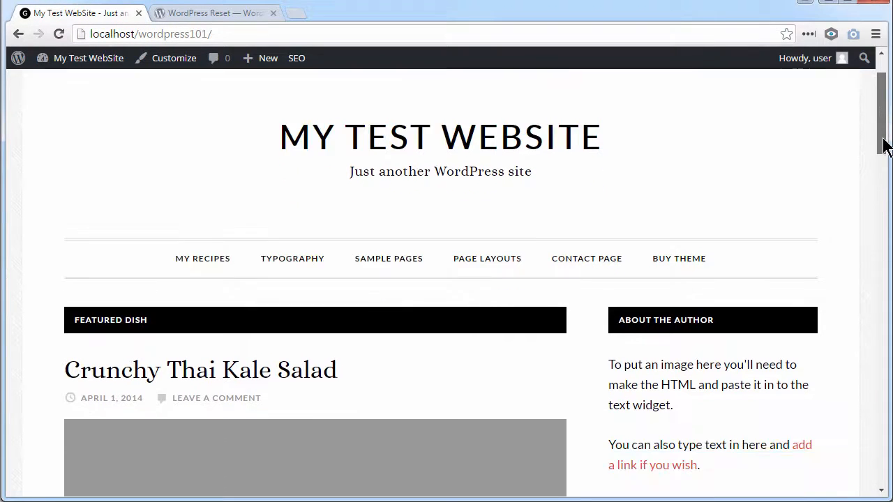
{"action": "scroll", "scroll_direction": "down", "scroll_amount": 3}
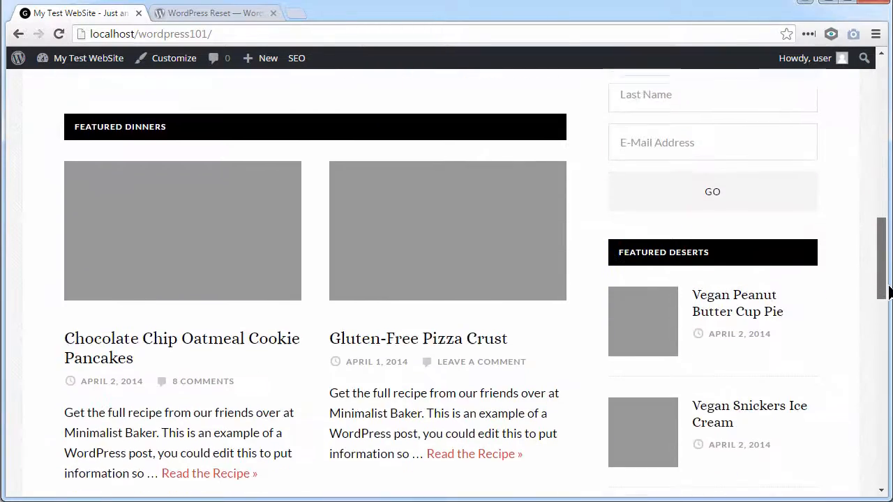
{"action": "scroll", "scroll_direction": "down", "scroll_amount": 3}
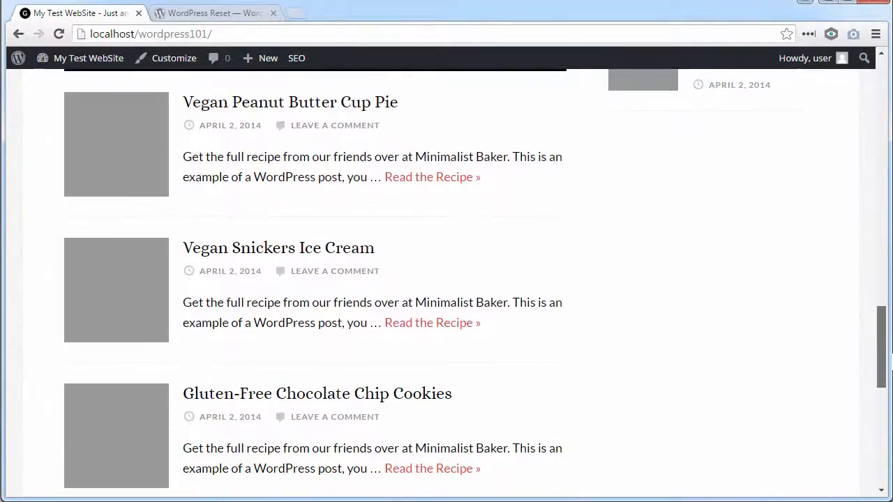
{"action": "scroll", "scroll_direction": "up", "scroll_amount": 3}
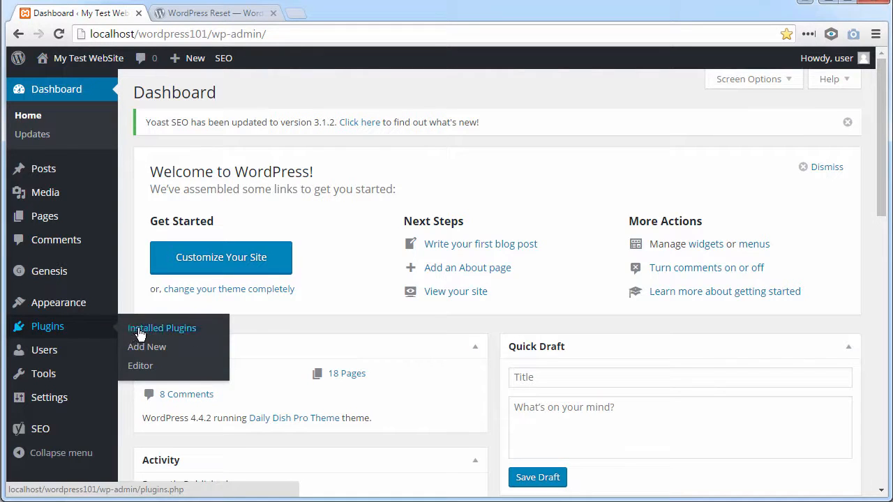
Open Installed Plugins and scroll the list to find WordPress Reset among the active plugins
{"action": "left_click", "coordinate": [161, 328]}
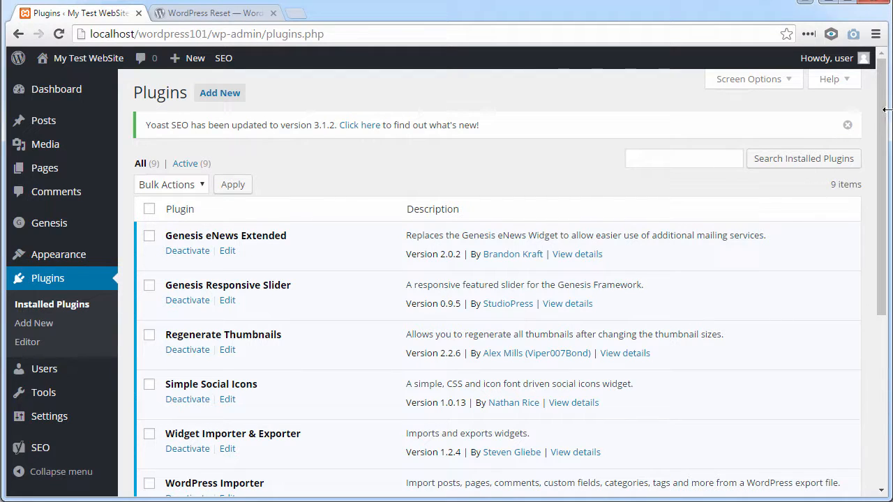
{"action": "scroll", "scroll_direction": "down", "scroll_amount": 3}
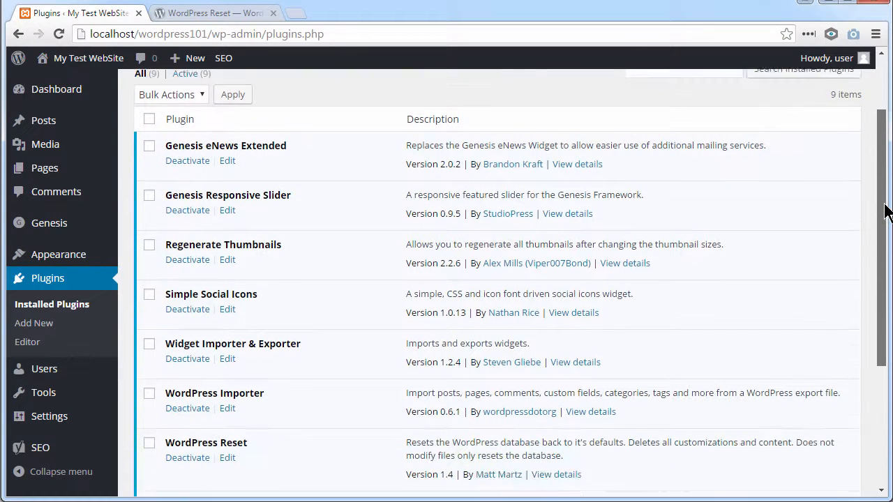
{"action": "scroll", "scroll_direction": "down", "scroll_amount": 3}
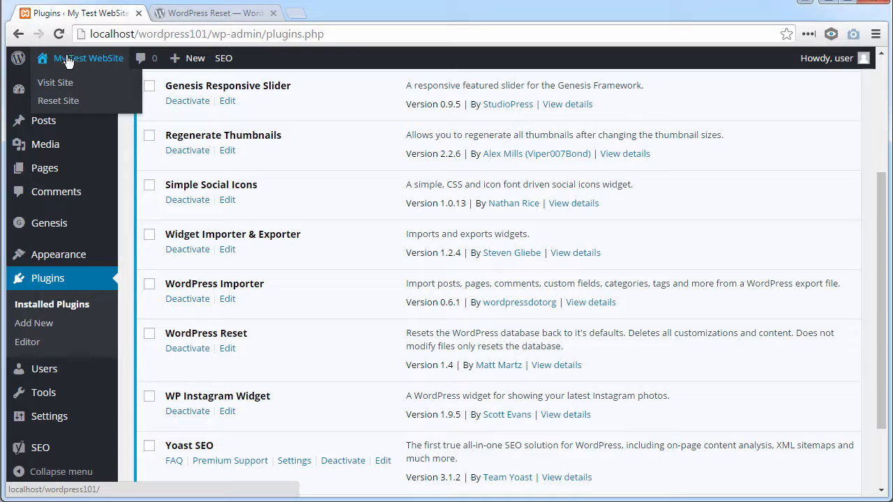
{"action": "mouse_move", "coordinate": [58, 101]}
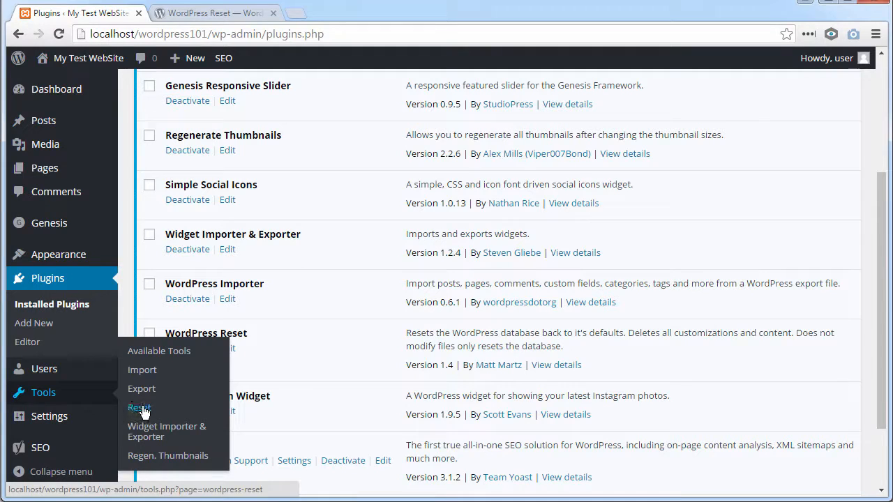
Open Tools > Reset and enter 'reset' in the confirmation field
{"action": "left_click", "coordinate": [140, 408]}
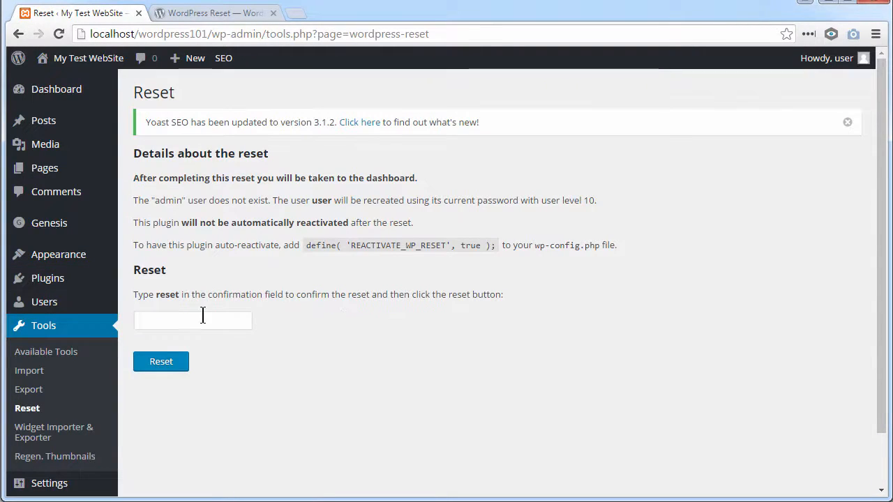
{"action": "type", "text": "r"}
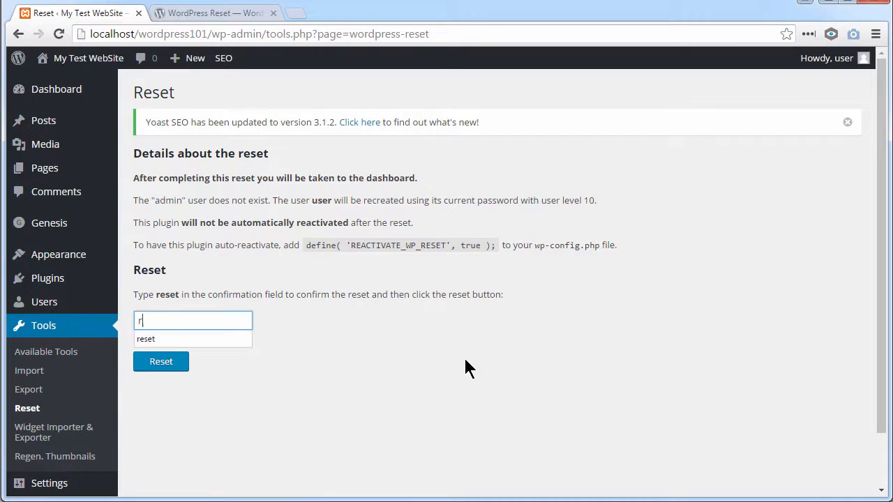
{"action": "type", "text": "eset"}
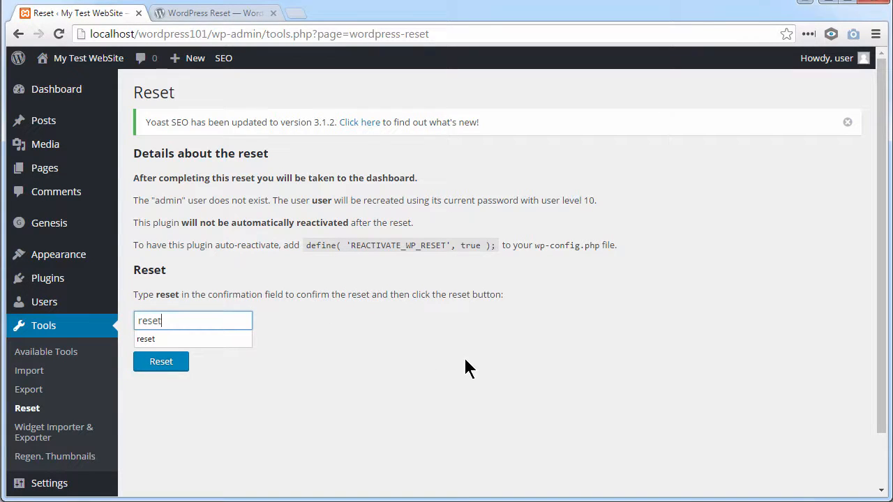
Run the database reset and accept the irreversible warning
{"action": "left_click", "coordinate": [160, 362]}
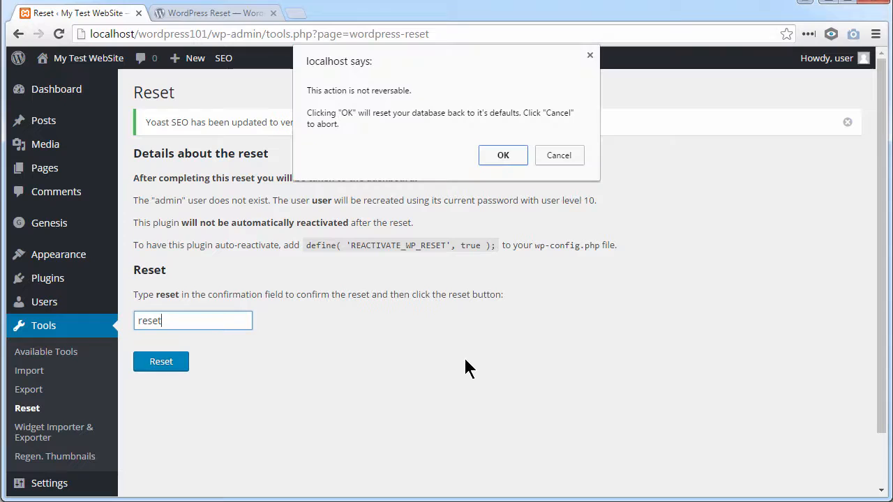
{"action": "left_click", "coordinate": [503, 155]}
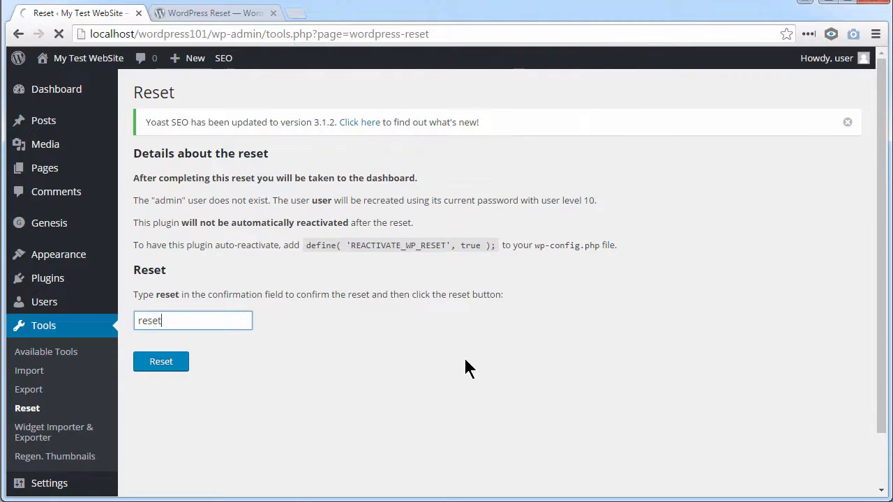
{"action": "left_click", "coordinate": [161, 361]}
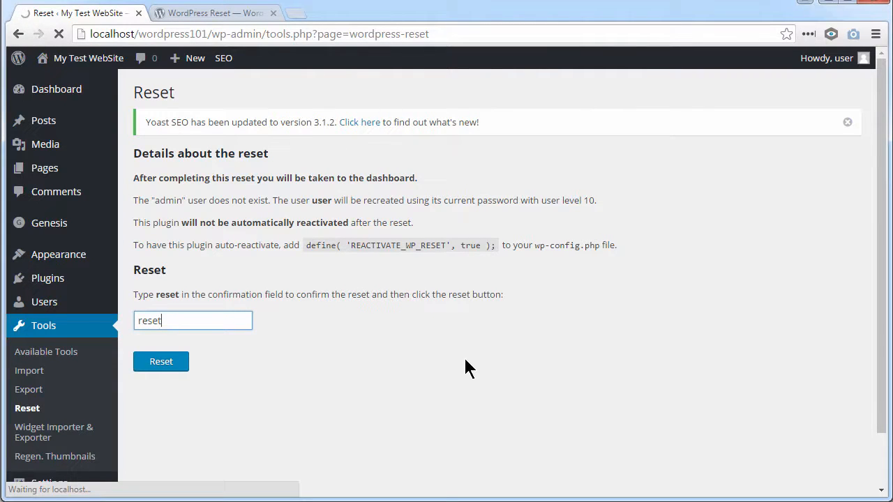
{"action": "left_click", "coordinate": [161, 361]}
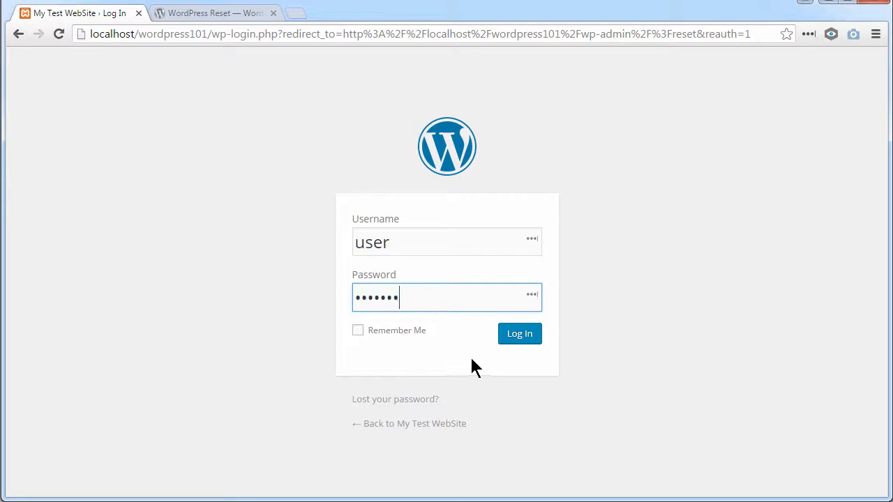
Log back in and scroll the reset homepage showing only the Hello world! post
{"action": "left_click", "coordinate": [520, 333]}
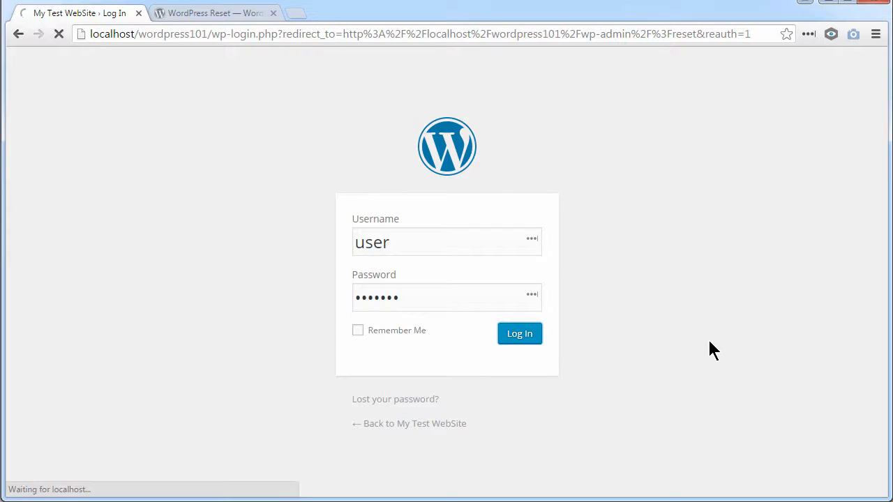
{"action": "left_click", "coordinate": [519, 333]}
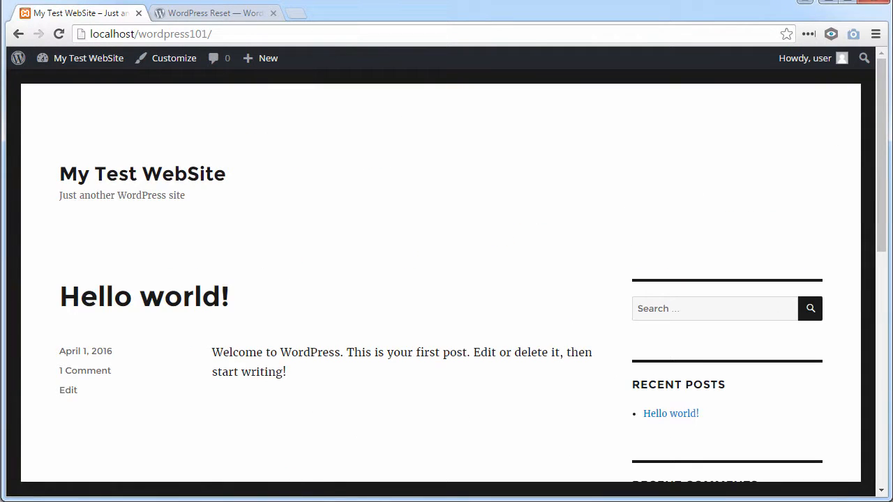
{"action": "scroll", "scroll_direction": "down", "scroll_amount": 3}
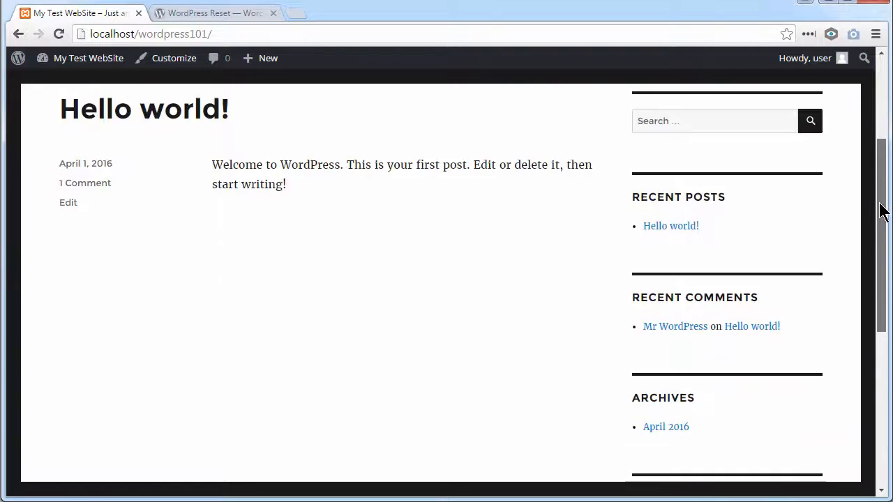
{"action": "scroll", "scroll_direction": "down", "scroll_amount": 3}
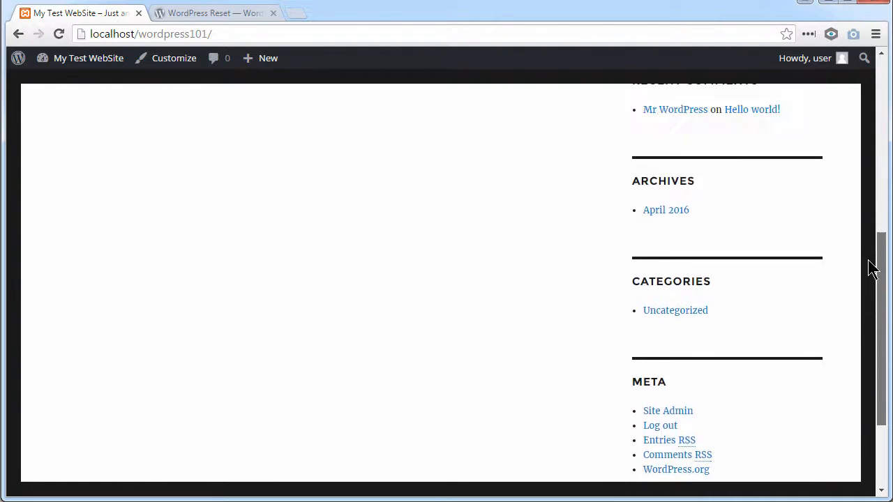
{"action": "scroll", "scroll_direction": "up", "scroll_amount": 3}
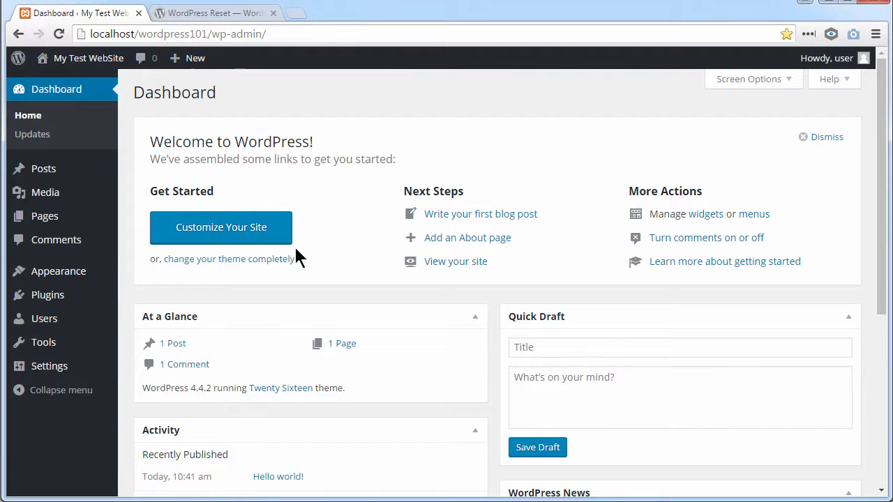
{"action": "mouse_move", "coordinate": [173, 344]}
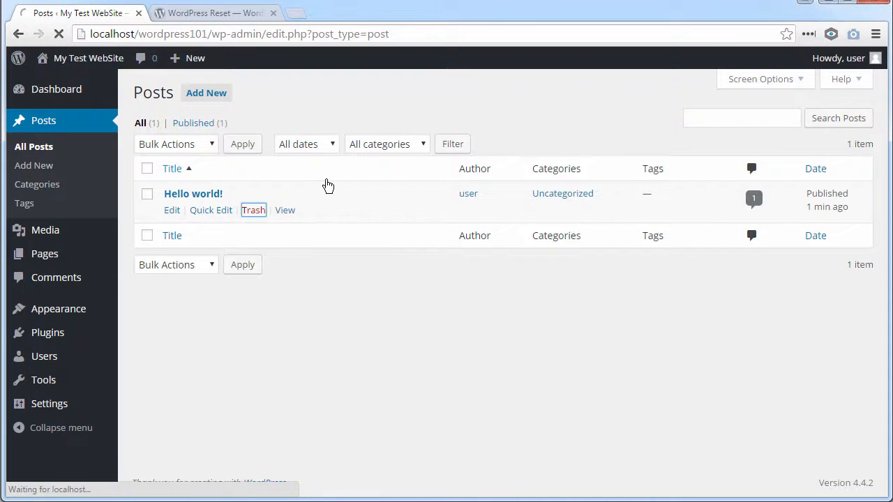
Trash the Hello world! post, then permanently delete it from the Trash view
{"action": "left_click", "coordinate": [253, 210]}
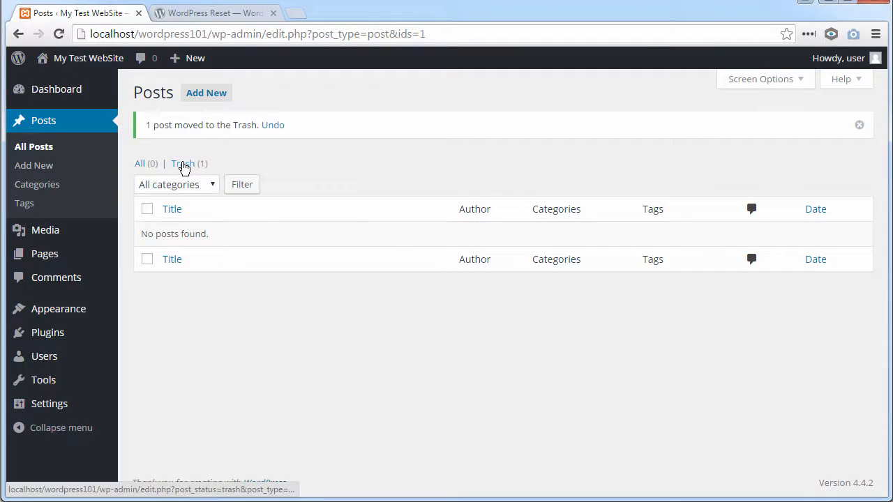
{"action": "left_click", "coordinate": [182, 163]}
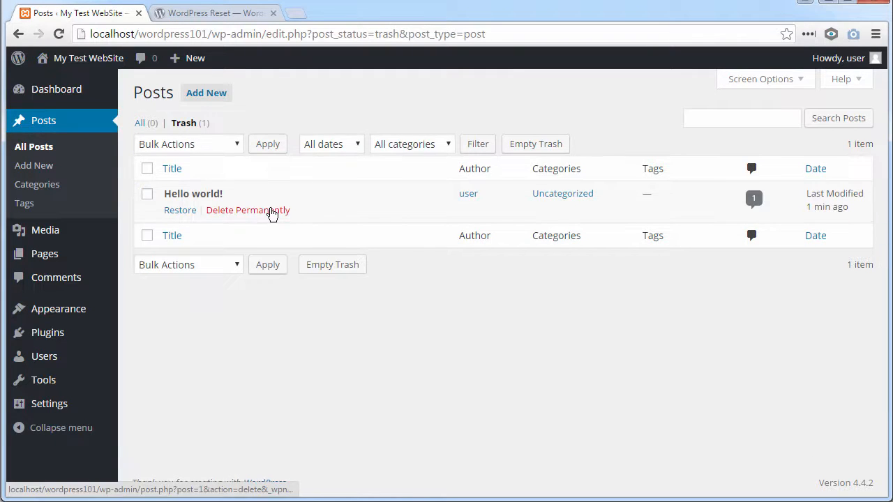
{"action": "left_click", "coordinate": [248, 210]}
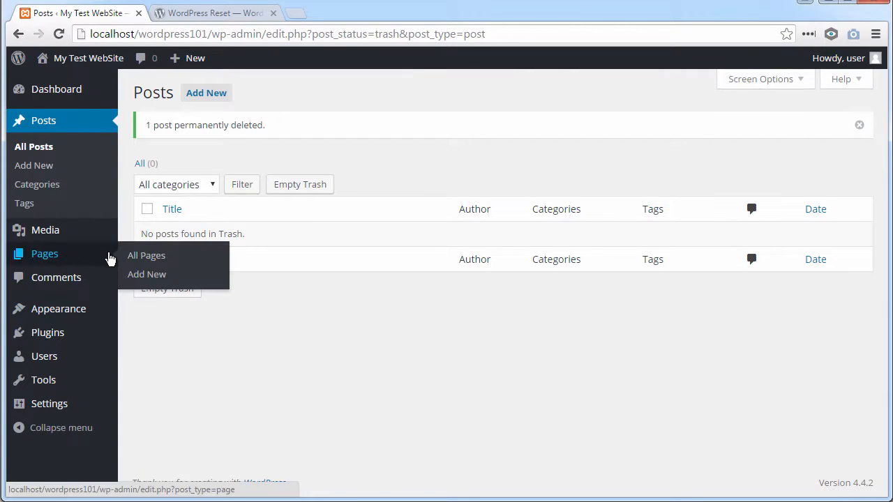
Trash the Sample Page from All Pages, then permanently delete it from Trash
{"action": "left_click", "coordinate": [146, 255]}
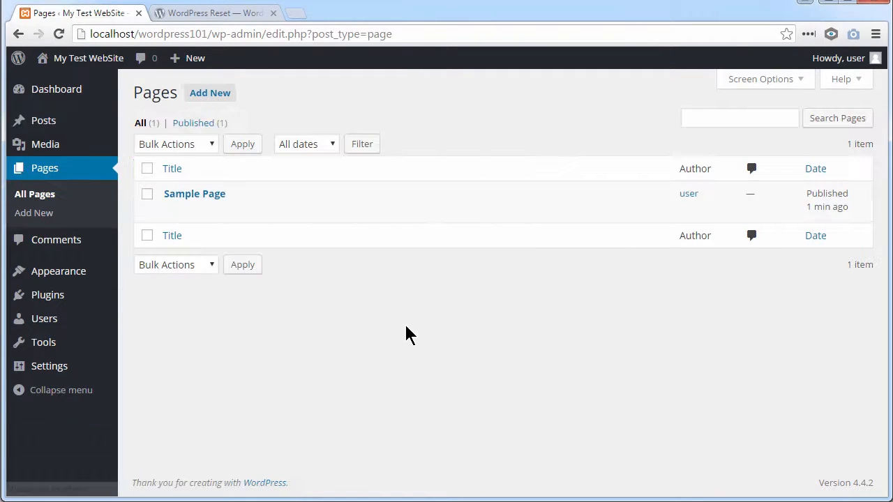
{"action": "left_click", "coordinate": [253, 210]}
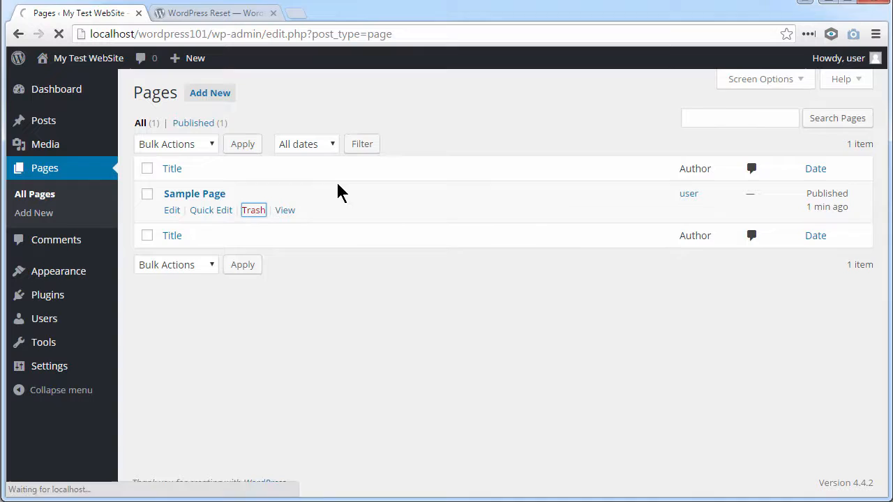
{"action": "left_click", "coordinate": [254, 210]}
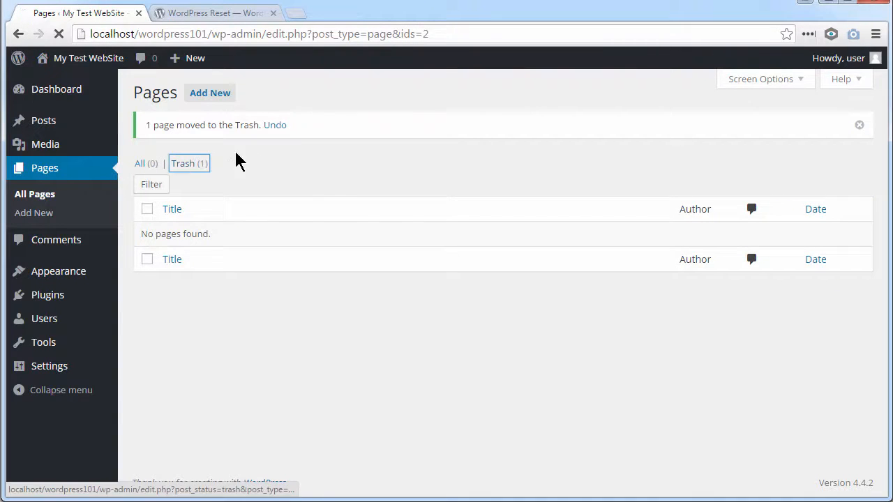
{"action": "left_click", "coordinate": [189, 162]}
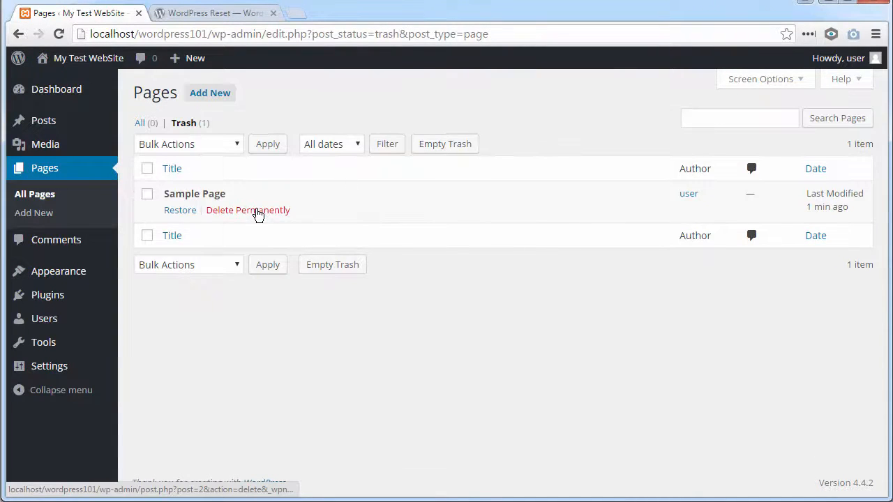
{"action": "left_click", "coordinate": [247, 210]}
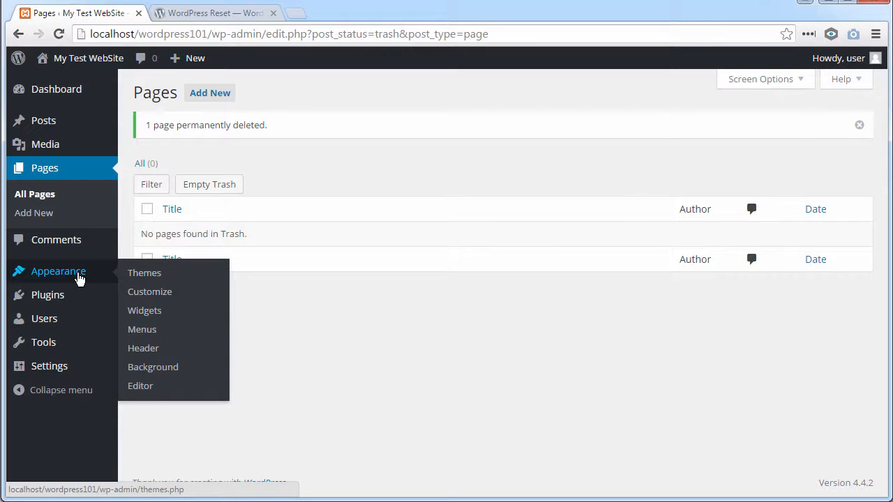
Delete the Categories and Meta widgets from the Sidebar in Appearance > Widgets
{"action": "left_click", "coordinate": [144, 311]}
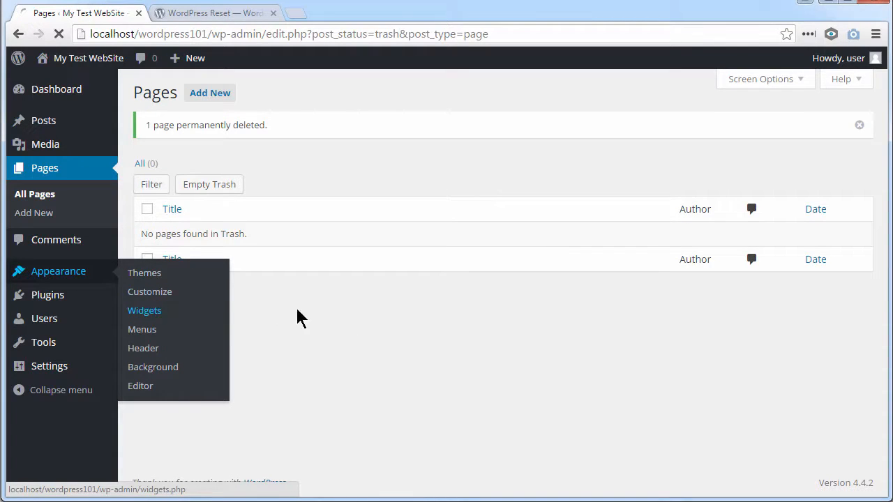
{"action": "left_click", "coordinate": [144, 310]}
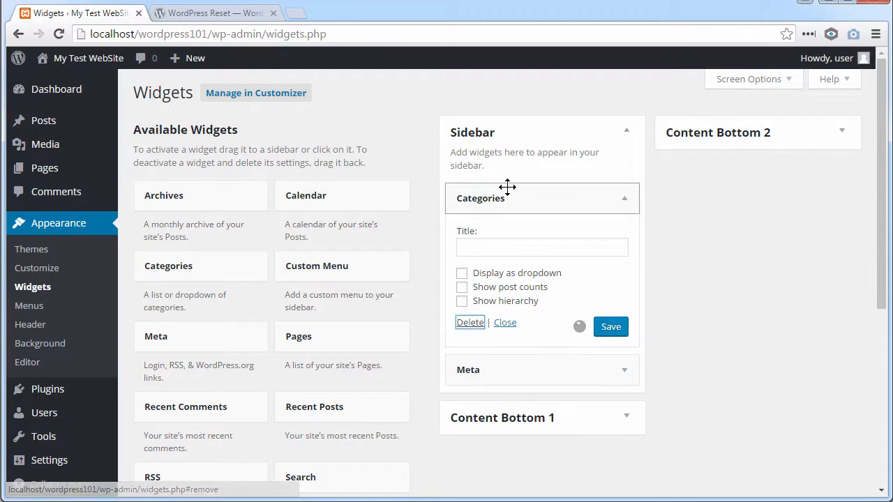
{"action": "left_click", "coordinate": [469, 322]}
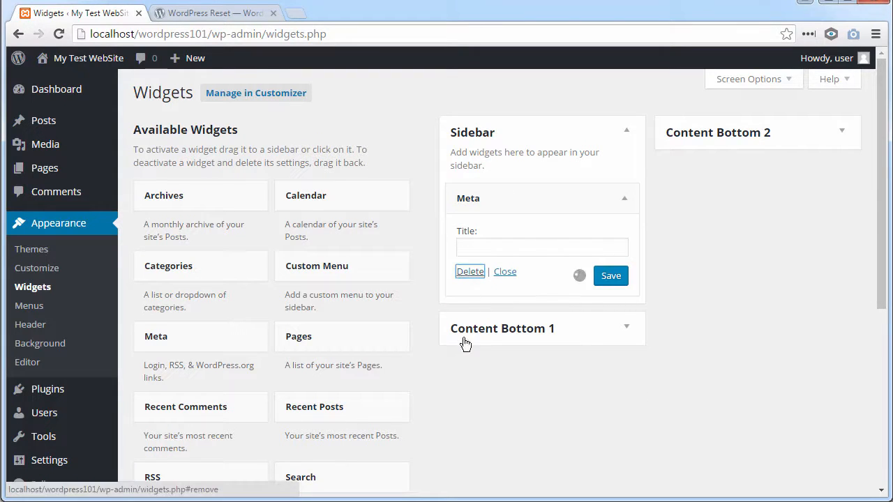
{"action": "left_click", "coordinate": [470, 271]}
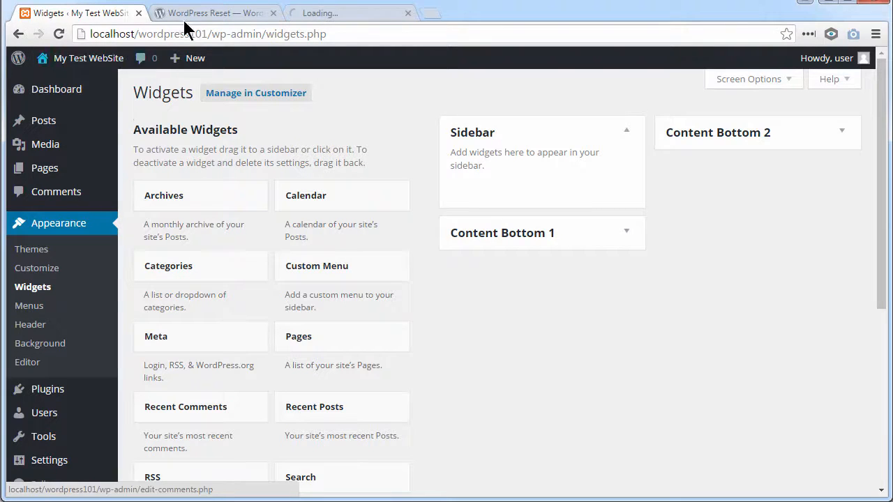
{"action": "left_click", "coordinate": [349, 13]}
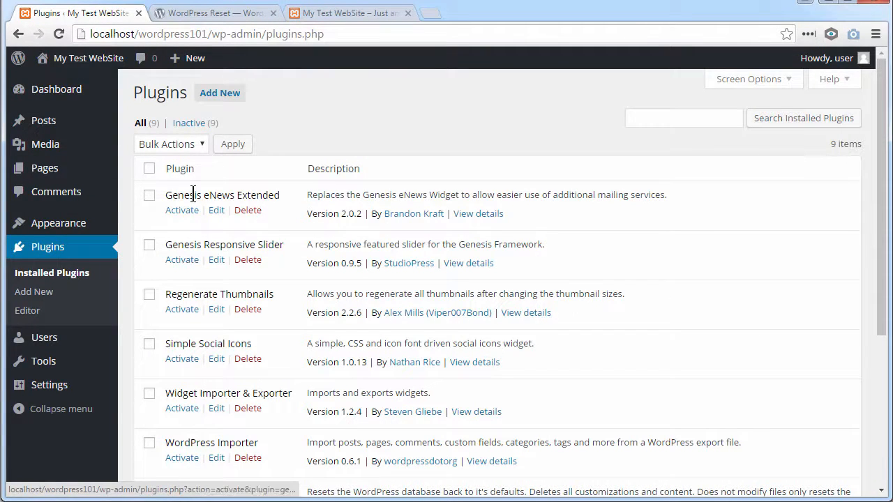
{"action": "mouse_move", "coordinate": [188, 465]}
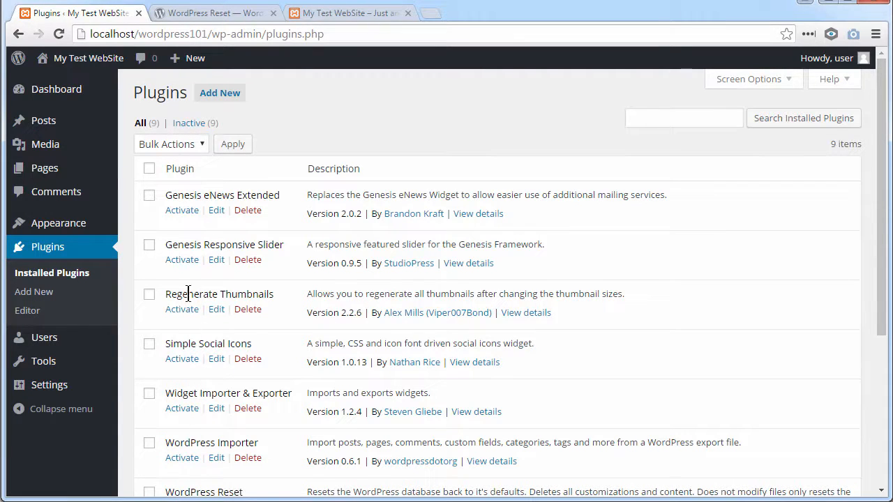
{"action": "mouse_move", "coordinate": [115, 218]}
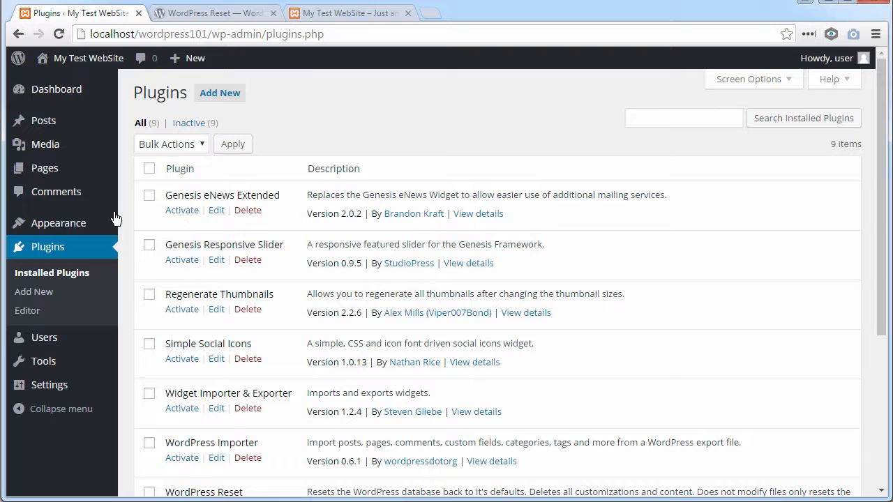
Confirm all nine plugins are inactive and go to the installed themes page
{"action": "left_click", "coordinate": [58, 223]}
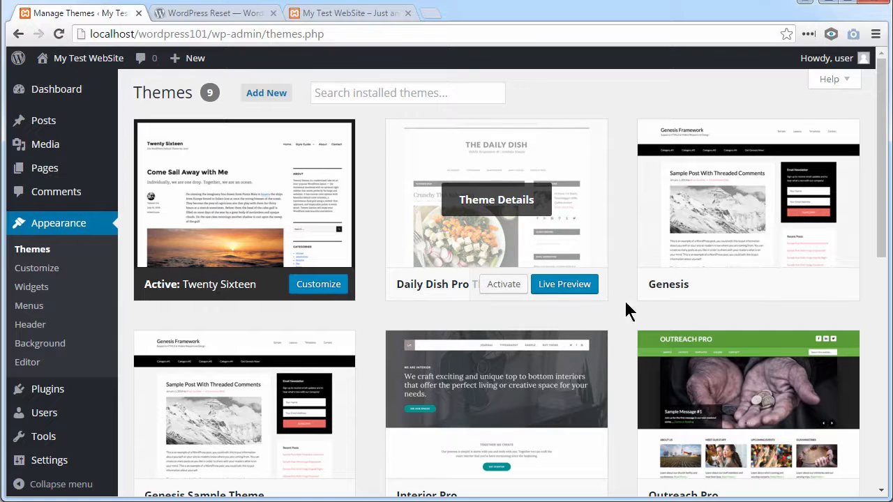
{"action": "mouse_move", "coordinate": [394, 319]}
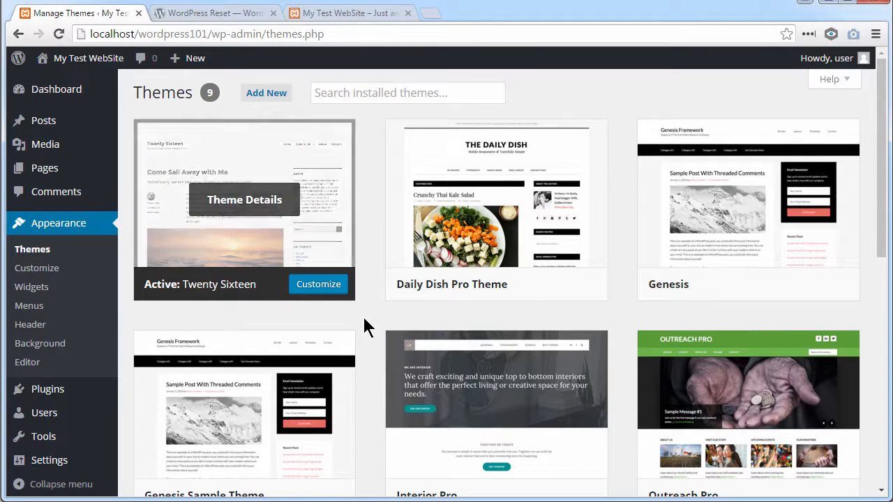
{"action": "mouse_move", "coordinate": [369, 293]}
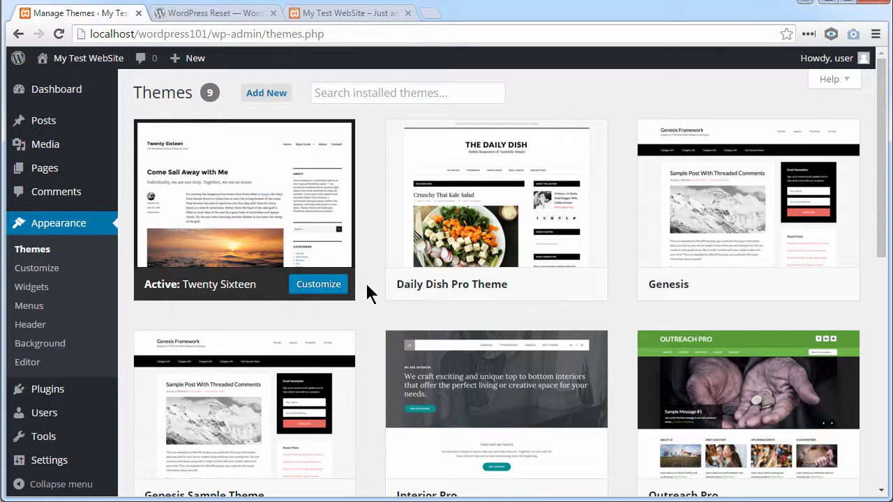
{"action": "mouse_move", "coordinate": [63, 58]}
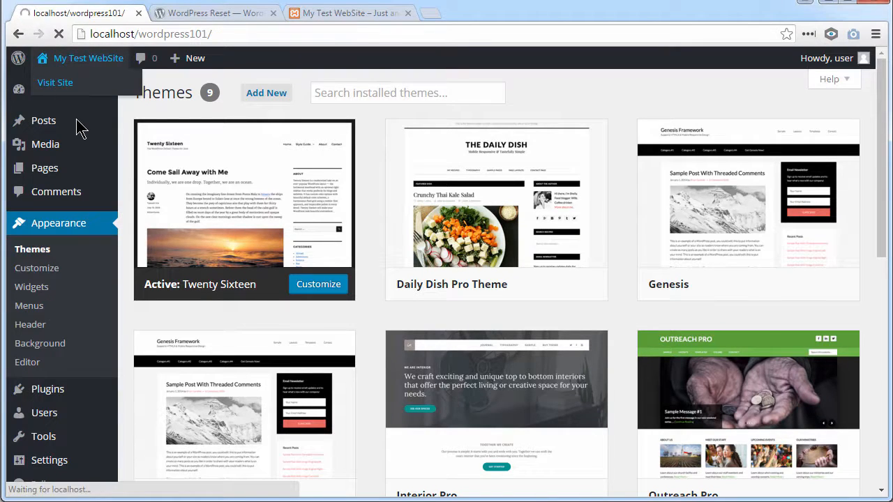
View the empty front page, then return to the WordPress Reset plugin tab
{"action": "left_click", "coordinate": [55, 82]}
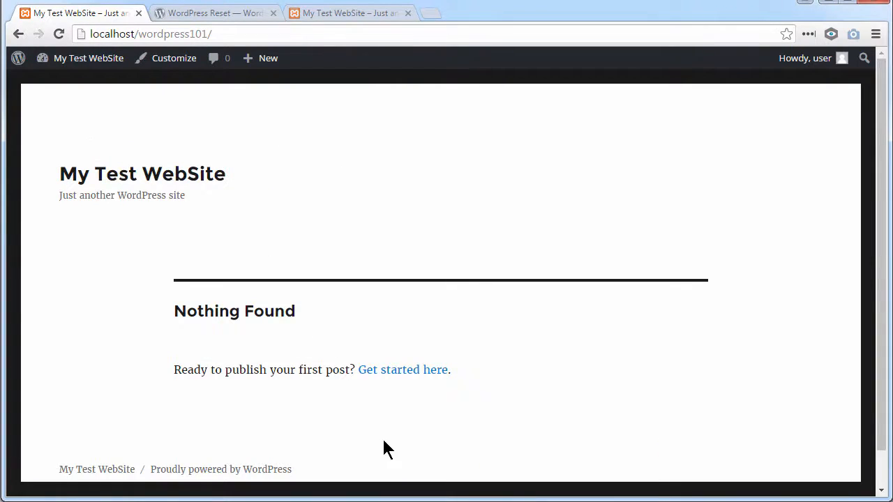
{"action": "mouse_move", "coordinate": [433, 73]}
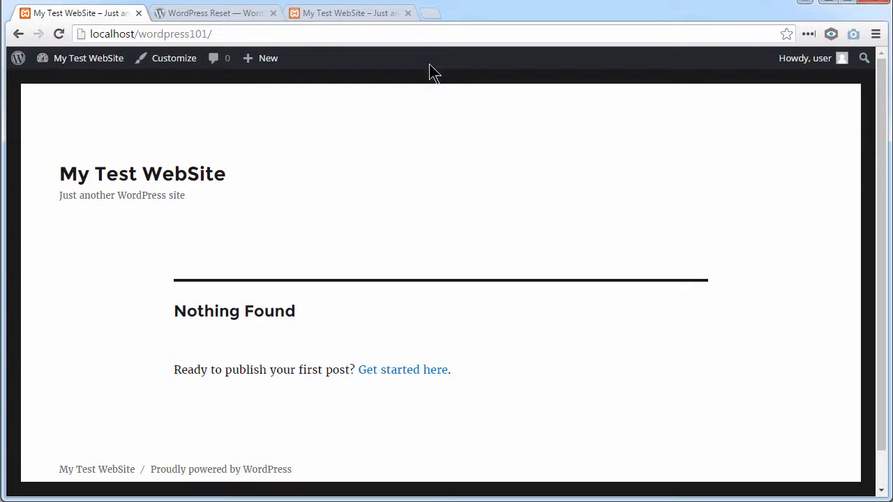
{"action": "left_click", "coordinate": [212, 13]}
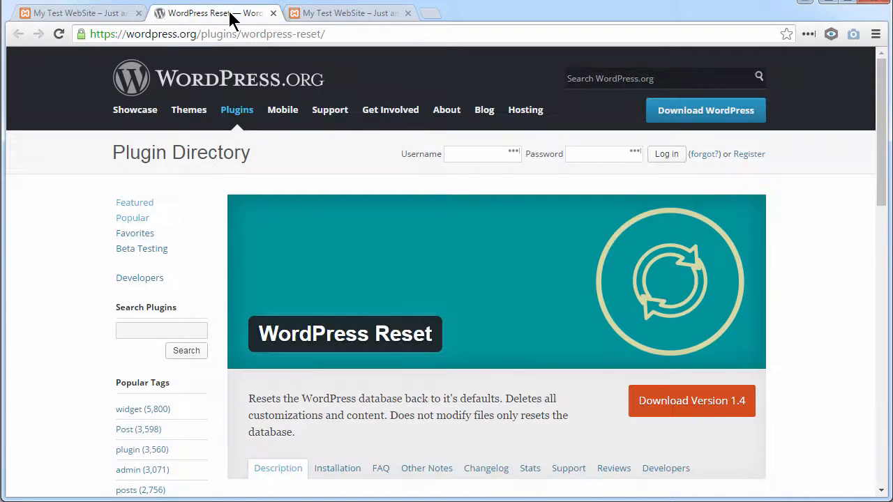
{"action": "mouse_move", "coordinate": [412, 358]}
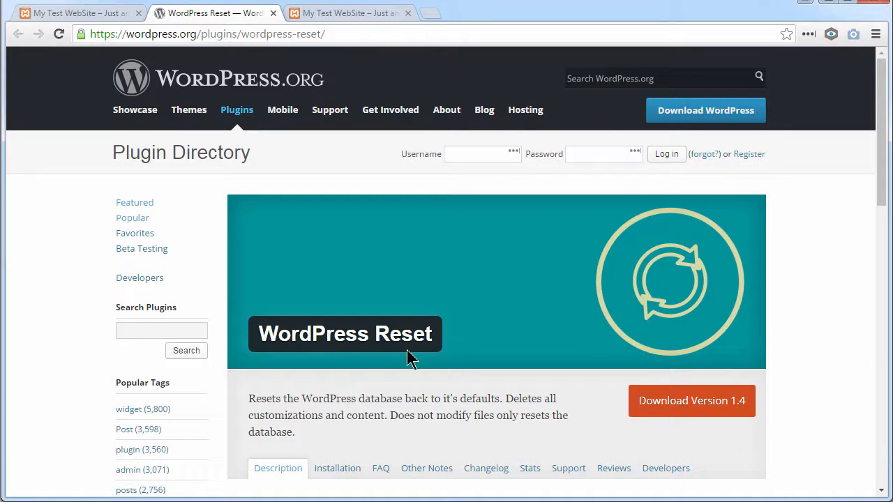